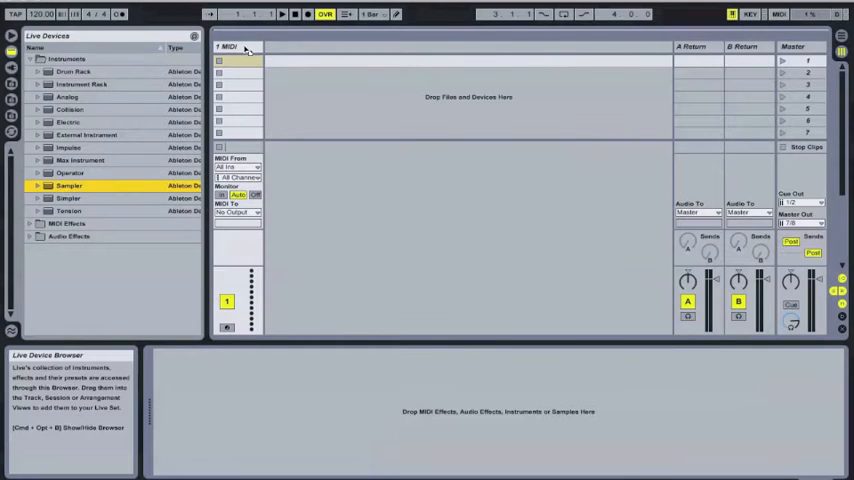
Load a Sampler instrument onto the empty MIDI track from the Instruments browser.
double_click(68, 184)
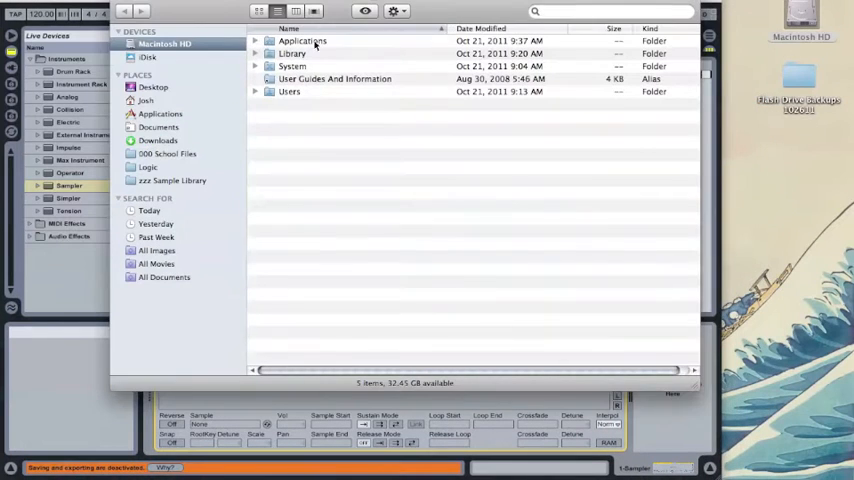
Select Snare1.wav through Snare4.wav in the Punchy TAMA kit folder.
click(172, 180)
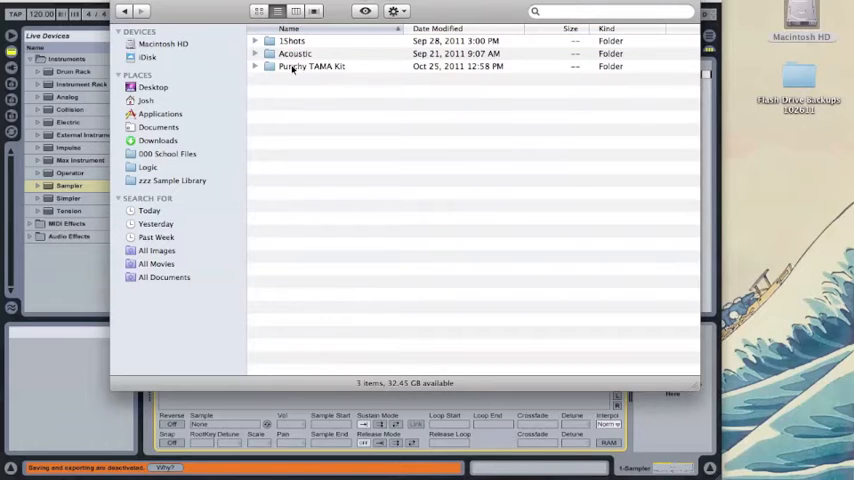
double_click(312, 66)
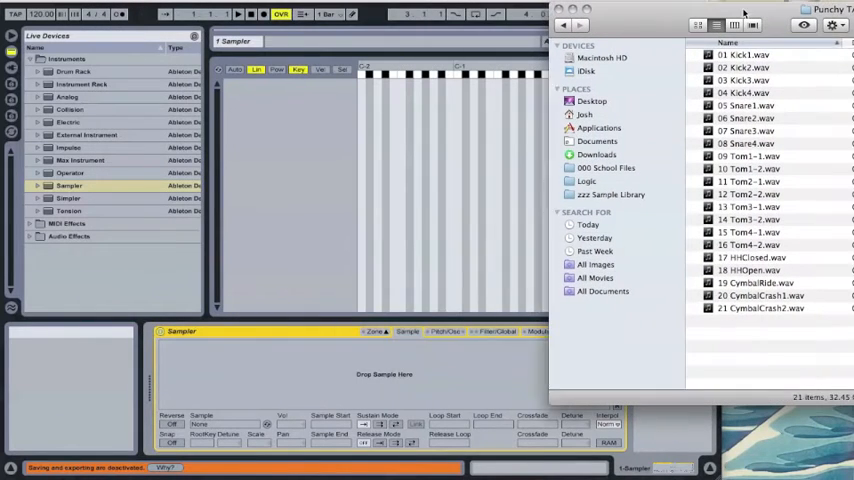
click(760, 104)
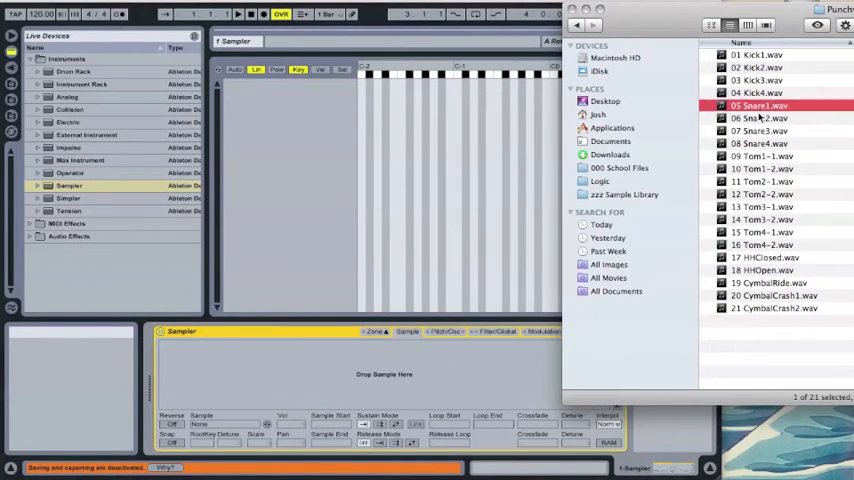
click(764, 144)
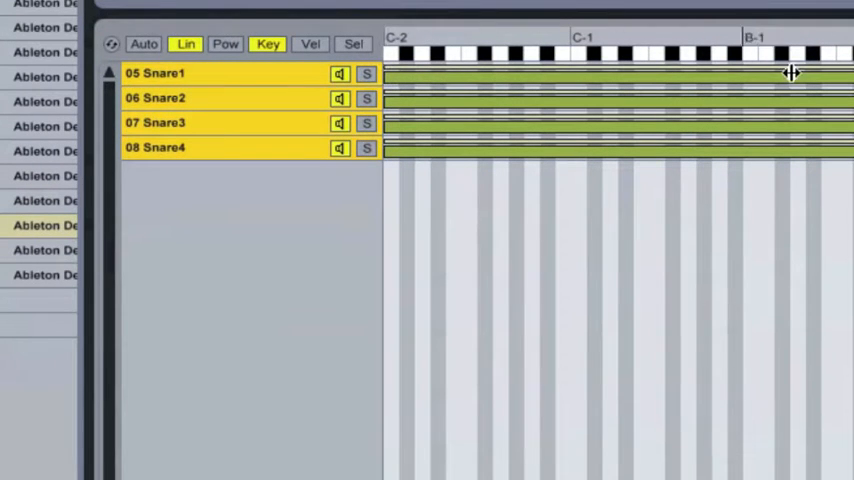
mouse_move(748, 100)
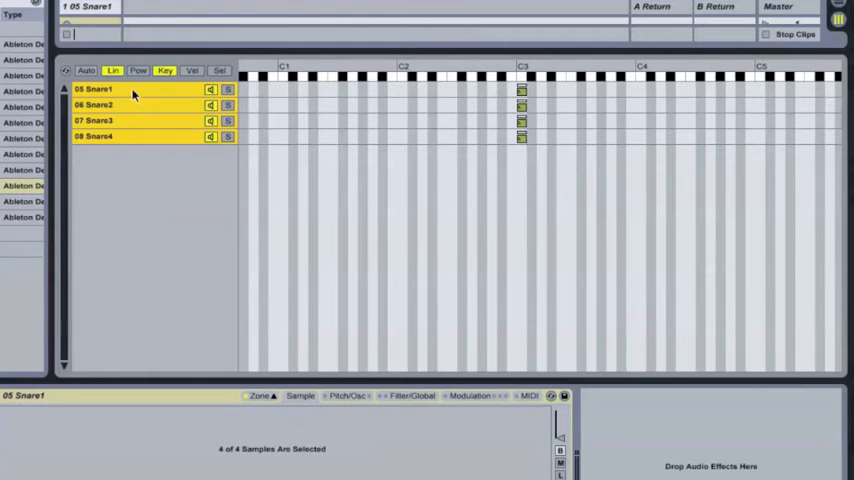
Show the first snare sample's waveform in Sampler's Sample tab.
click(96, 120)
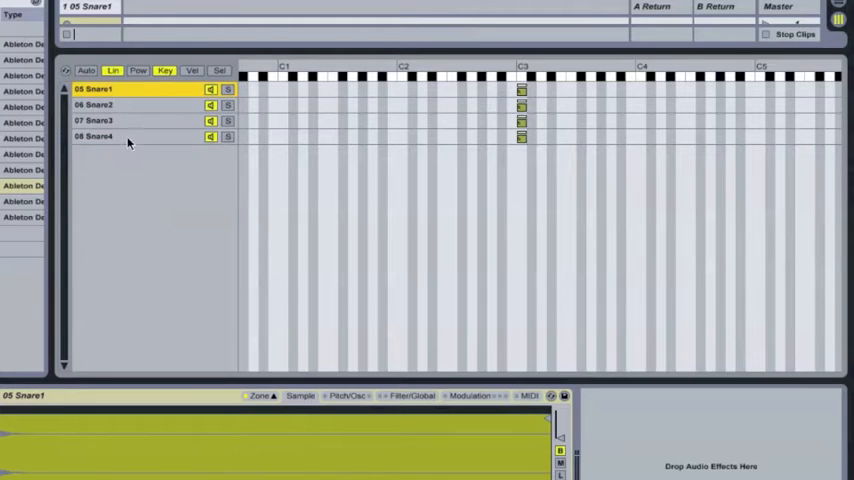
mouse_move(118, 100)
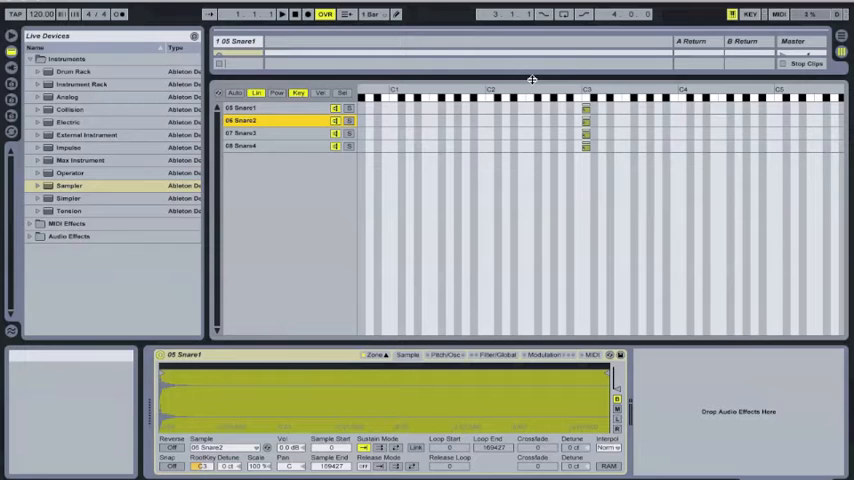
mouse_move(344, 92)
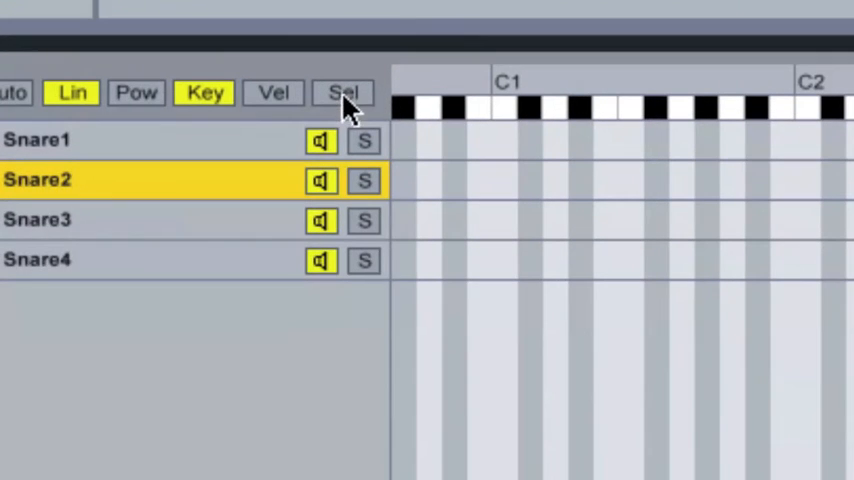
Switch the zone editor to selector ranges with Small range bars.
click(344, 92)
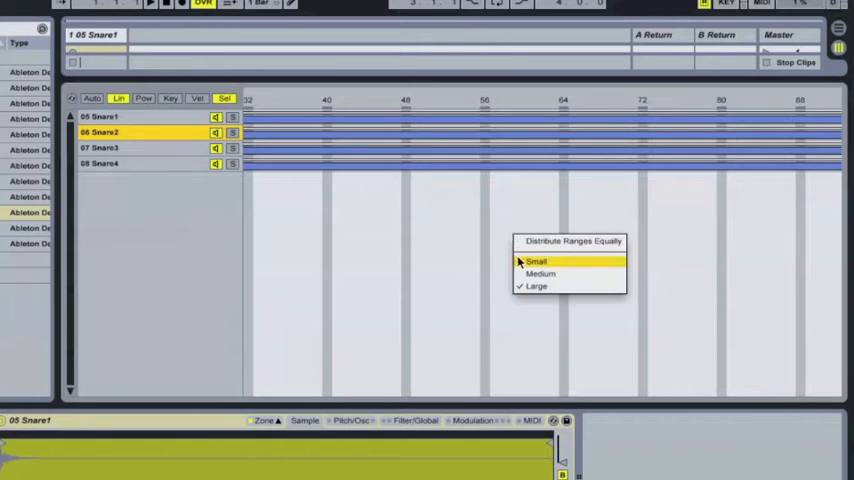
click(536, 260)
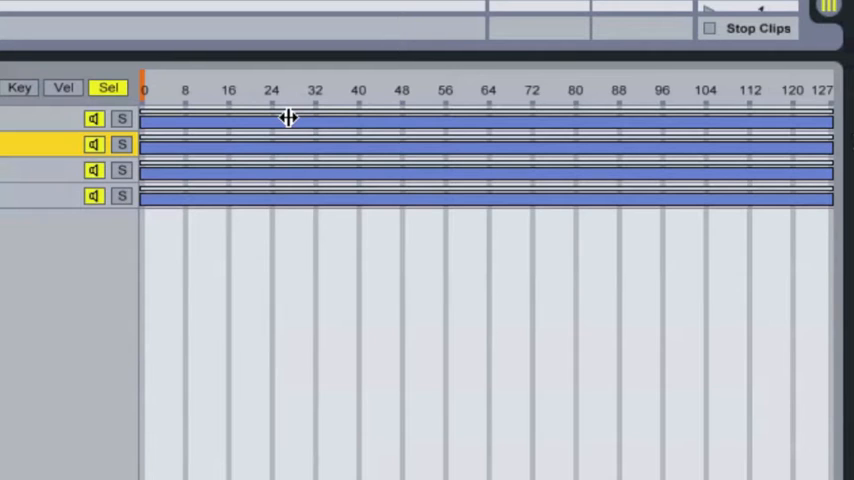
mouse_move(252, 108)
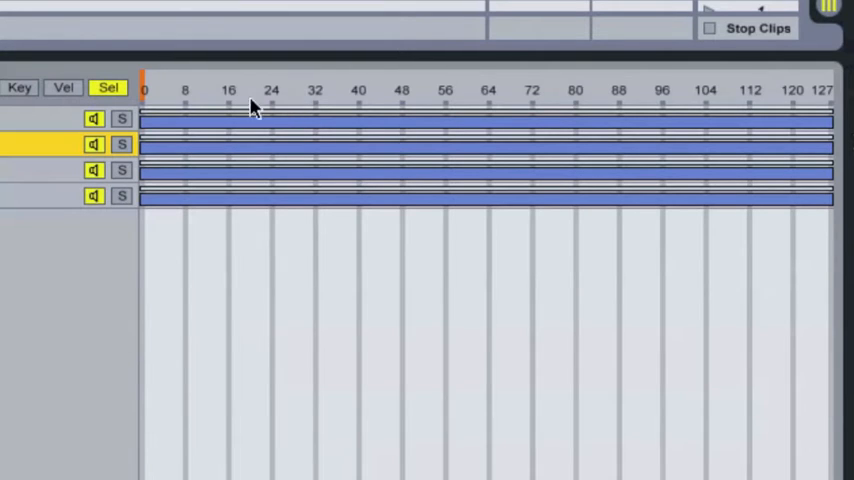
Shrink all snare selector ranges to 0–31, then move Snare2 to 32–63 and the next snare into the following slot.
click(50, 118)
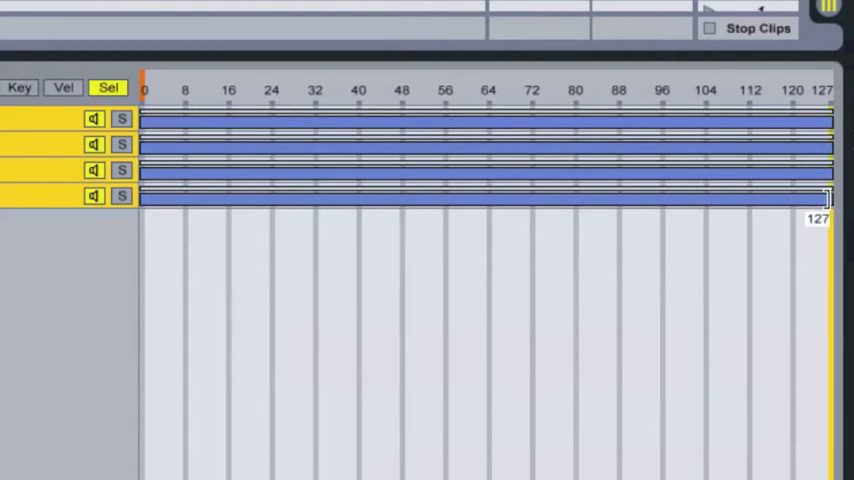
drag(824, 196, 292, 196)
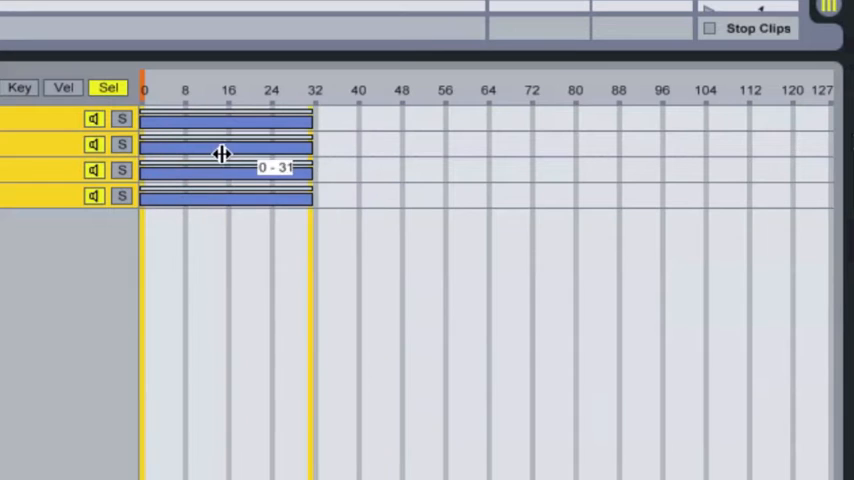
drag(220, 156, 430, 156)
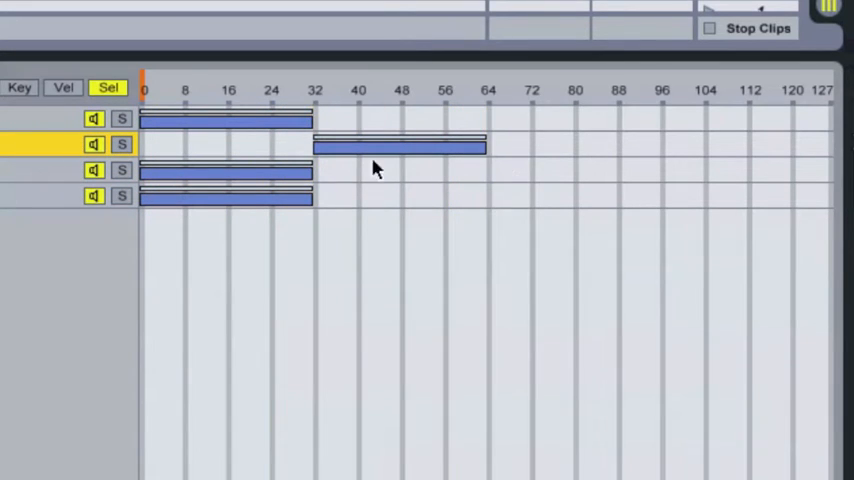
drag(224, 170, 584, 170)
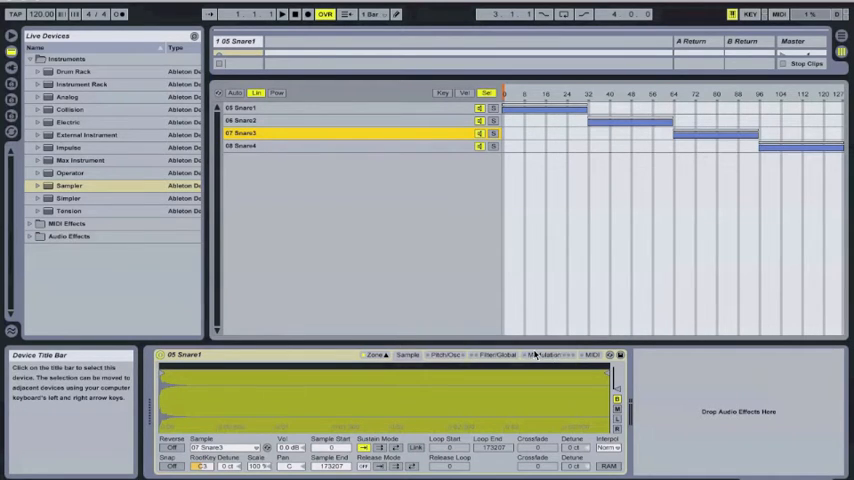
Show Sampler's Modulation settings with the LFO 1, 2 and 3 panels.
click(544, 354)
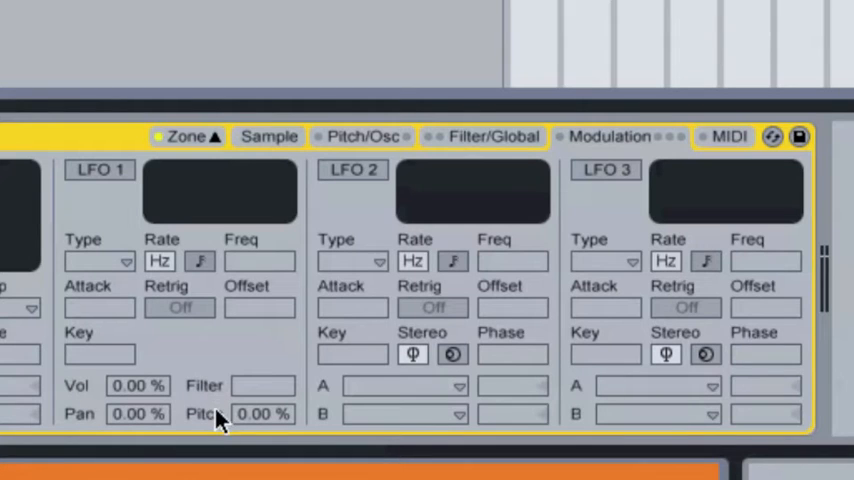
Switch on LFO 2 and route destination A to the Sample Selector at 100 amount.
click(352, 170)
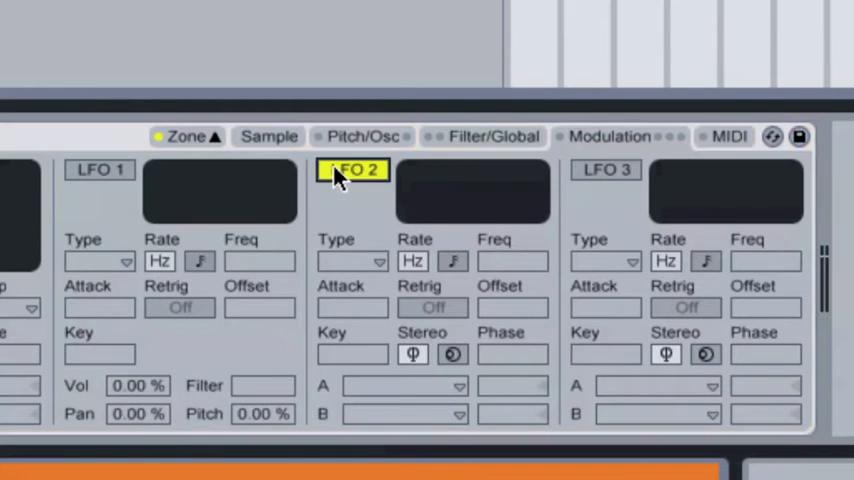
click(352, 170)
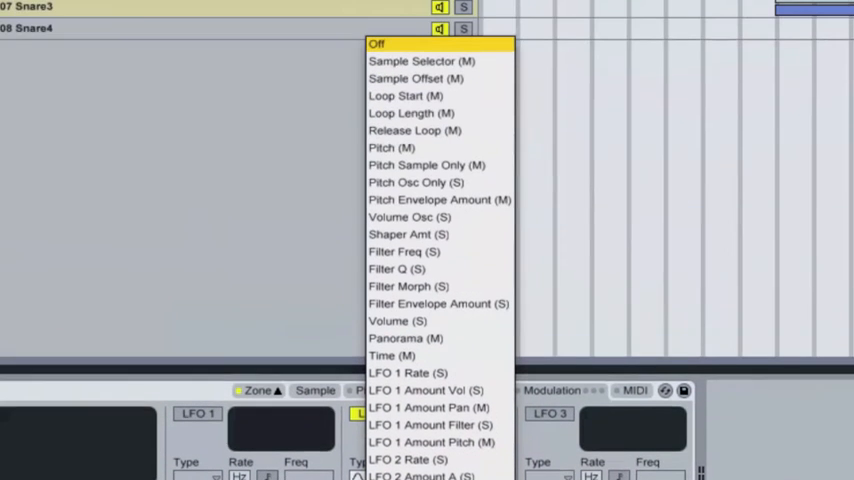
mouse_move(430, 60)
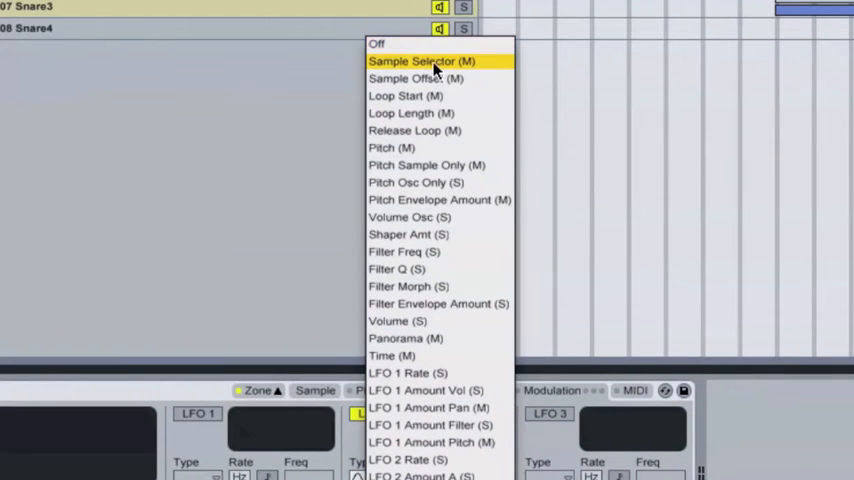
click(420, 60)
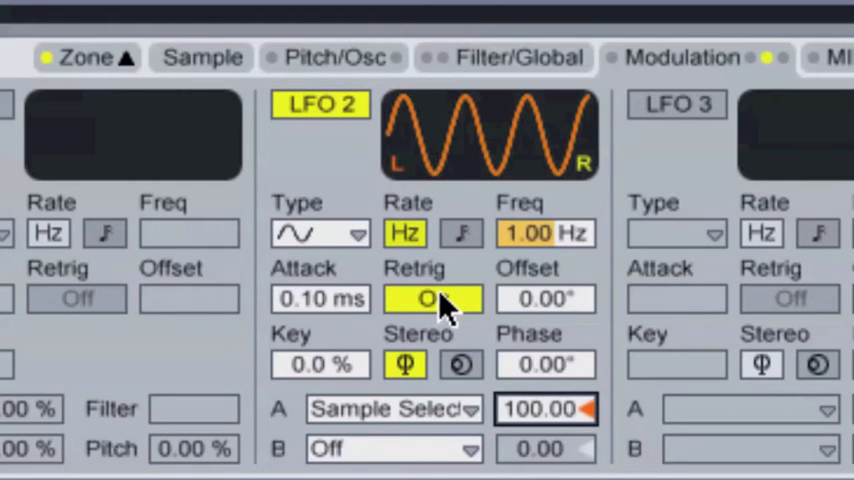
click(432, 298)
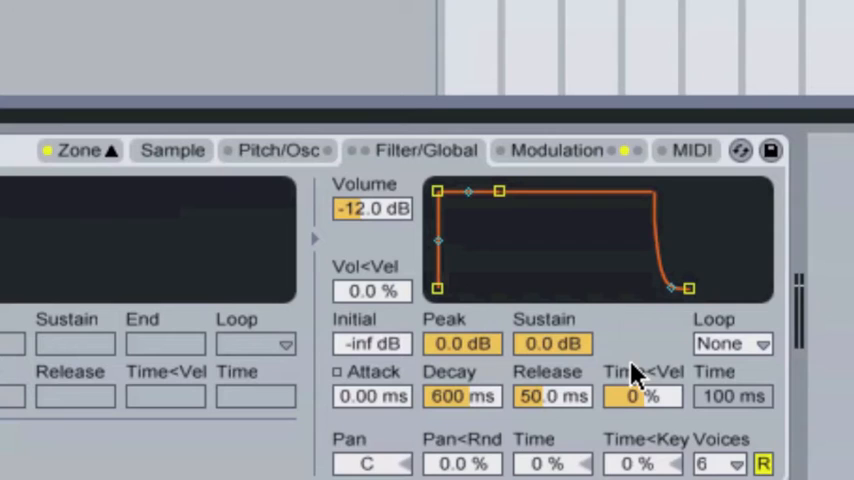
mouse_move(648, 338)
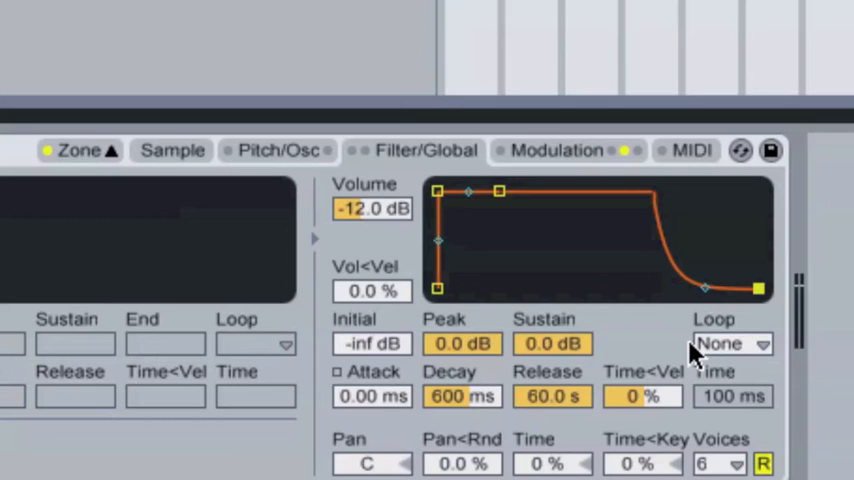
Return to the Modulation settings showing LFO 2's stepped shape.
click(556, 150)
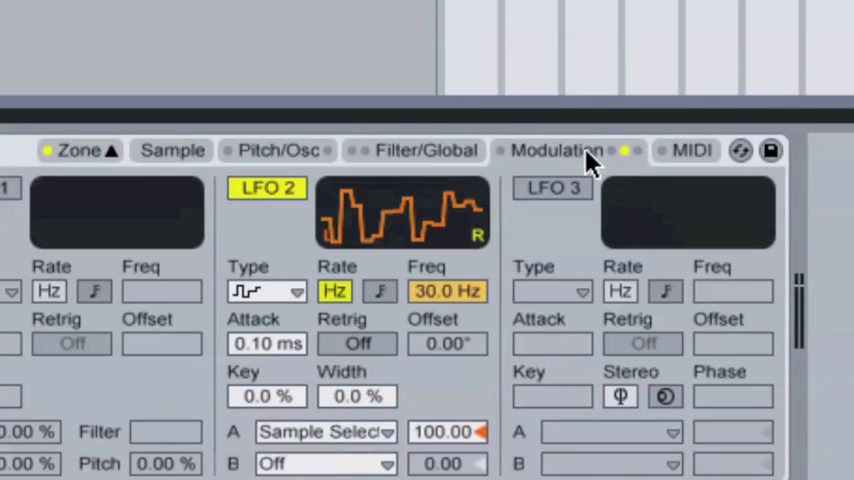
mouse_move(368, 302)
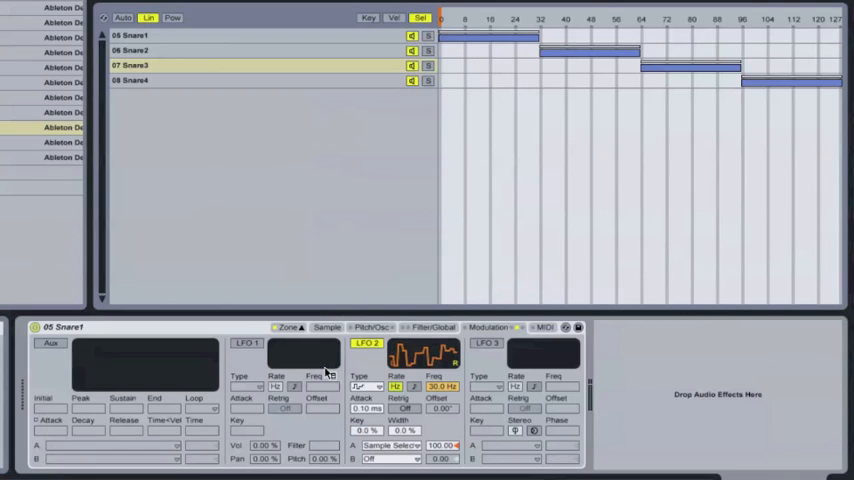
click(184, 36)
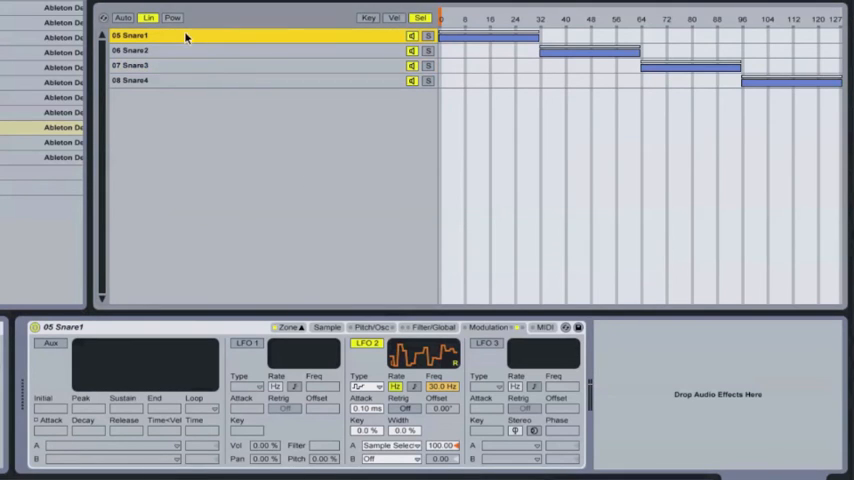
mouse_move(264, 300)
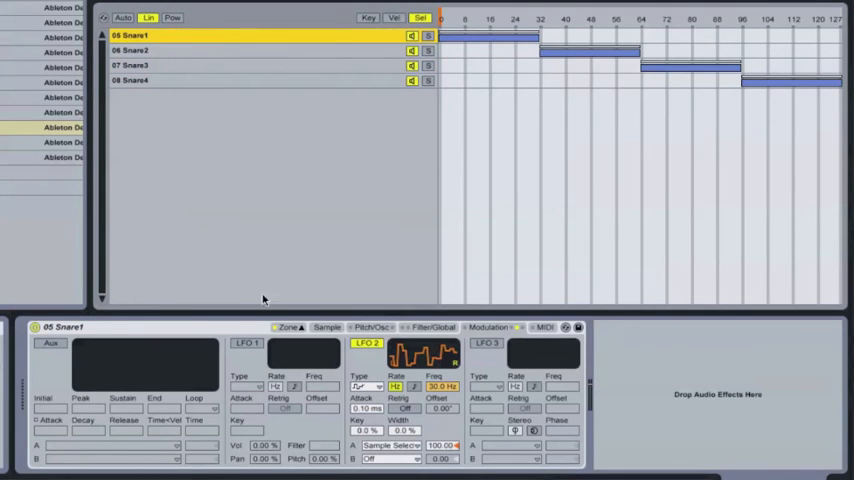
Crop Snare1's sample end inward, then select the Snare3 zone.
click(326, 328)
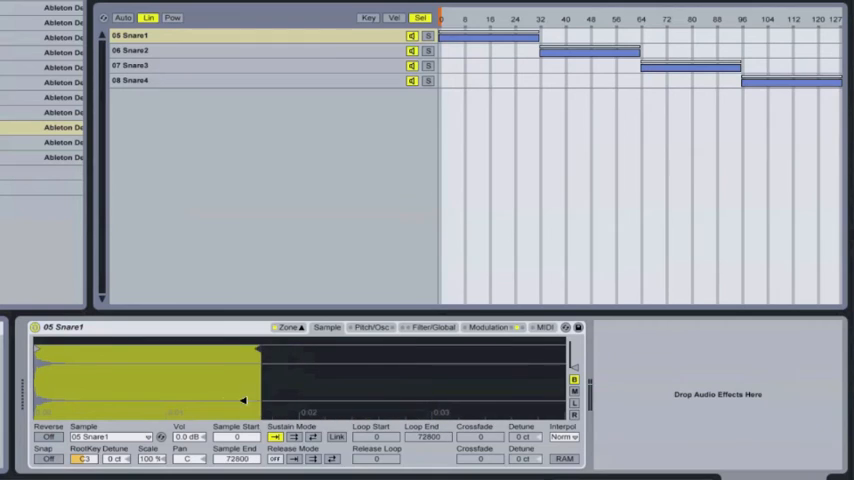
drag(242, 400, 130, 380)
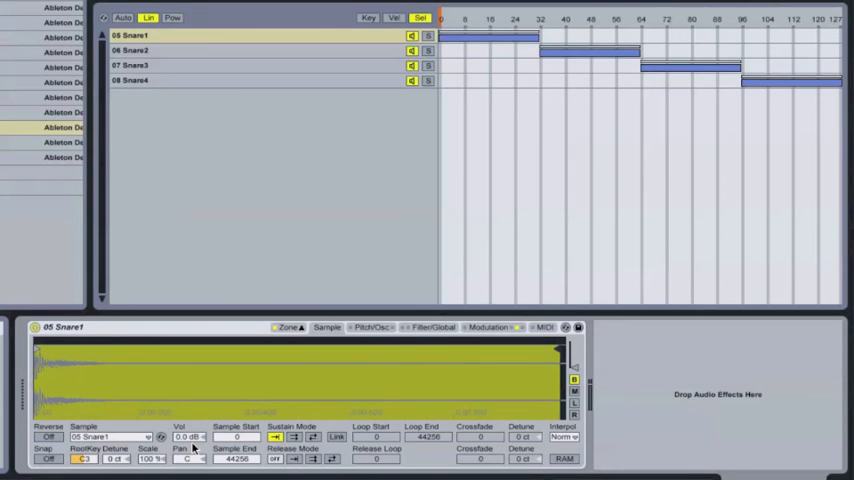
mouse_move(58, 462)
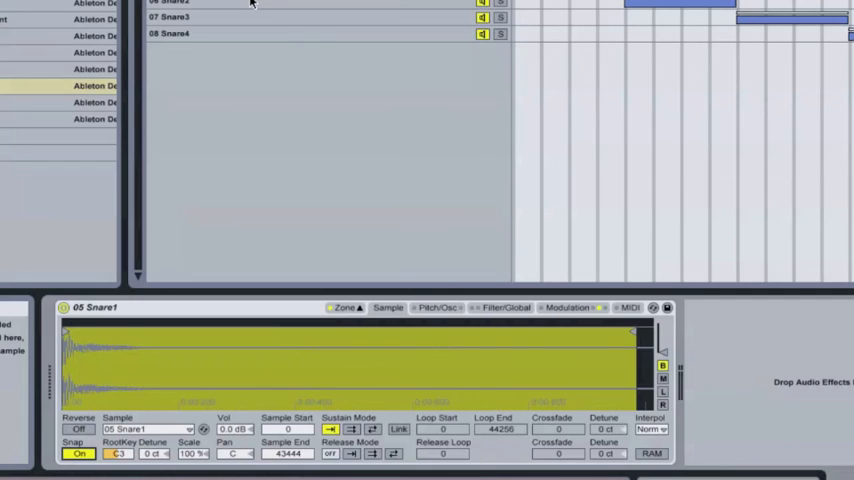
click(180, 16)
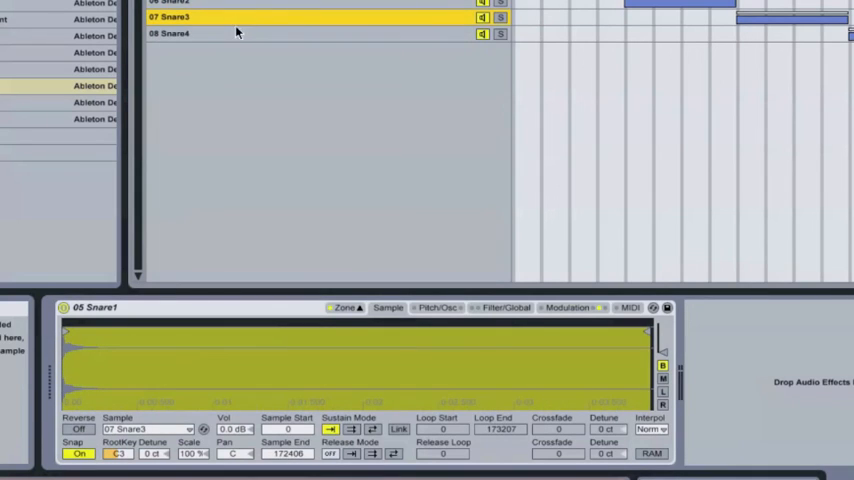